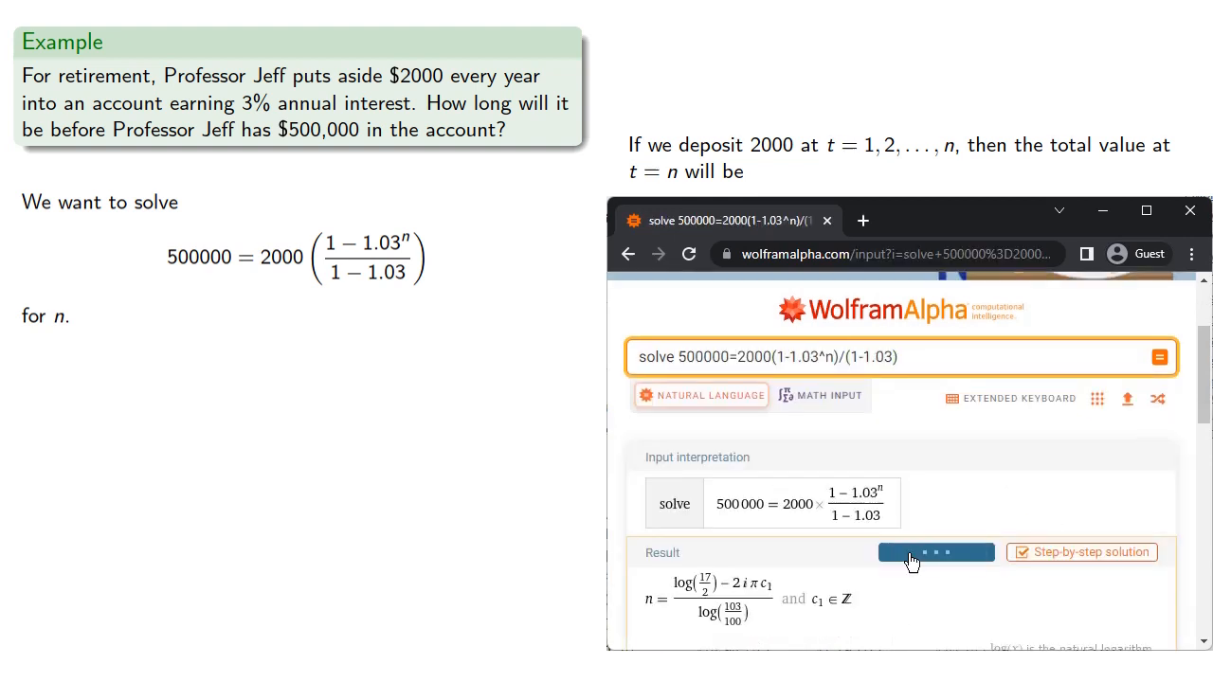
# Step: Show the Wolfram Alpha solution for n as a decimal approximation
pyautogui.click(937, 554)
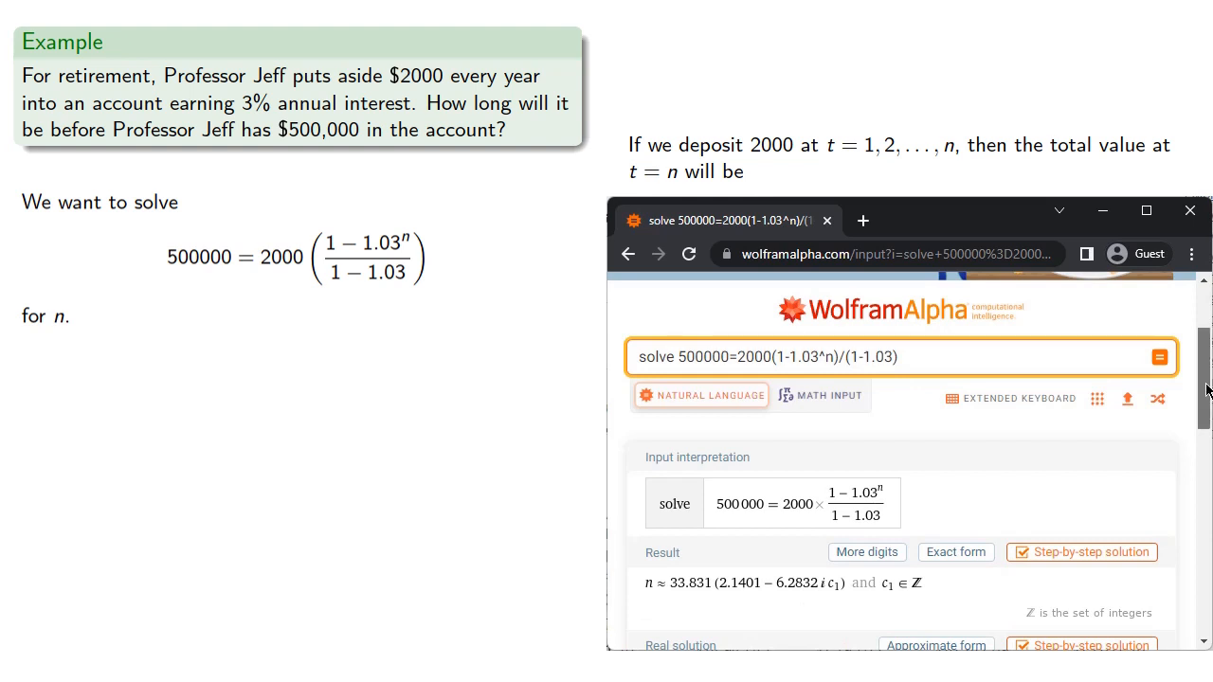
pyautogui.scroll(-3)
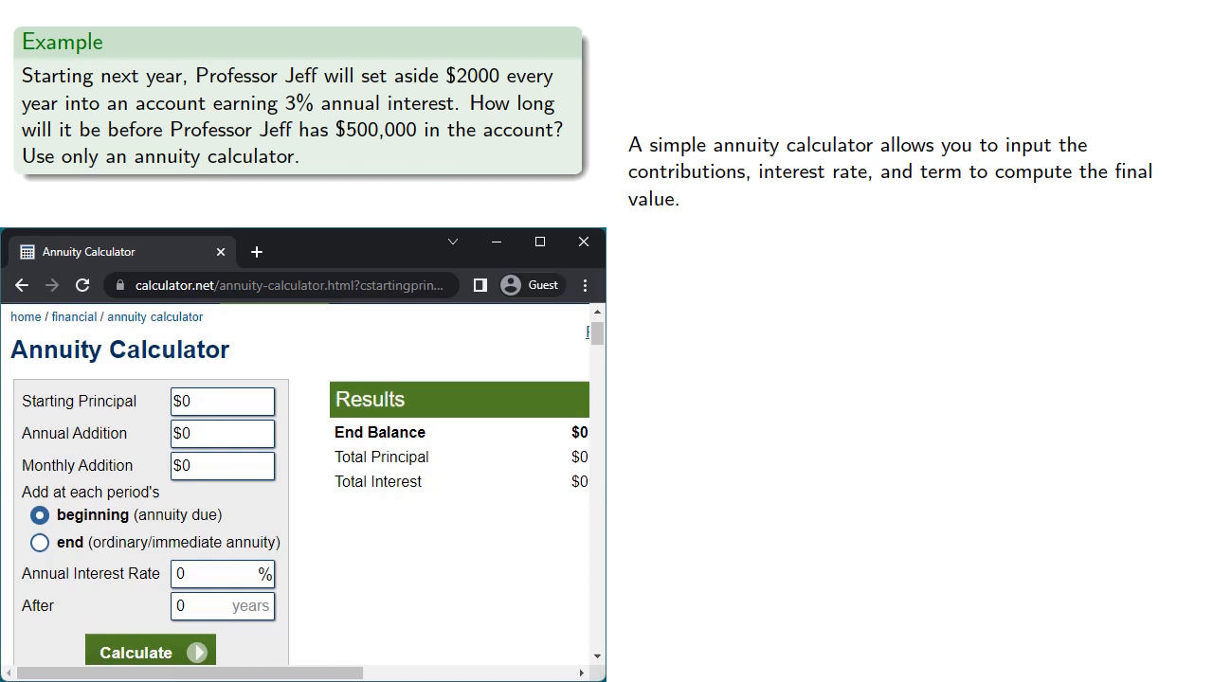
pyautogui.moveTo(580, 587)
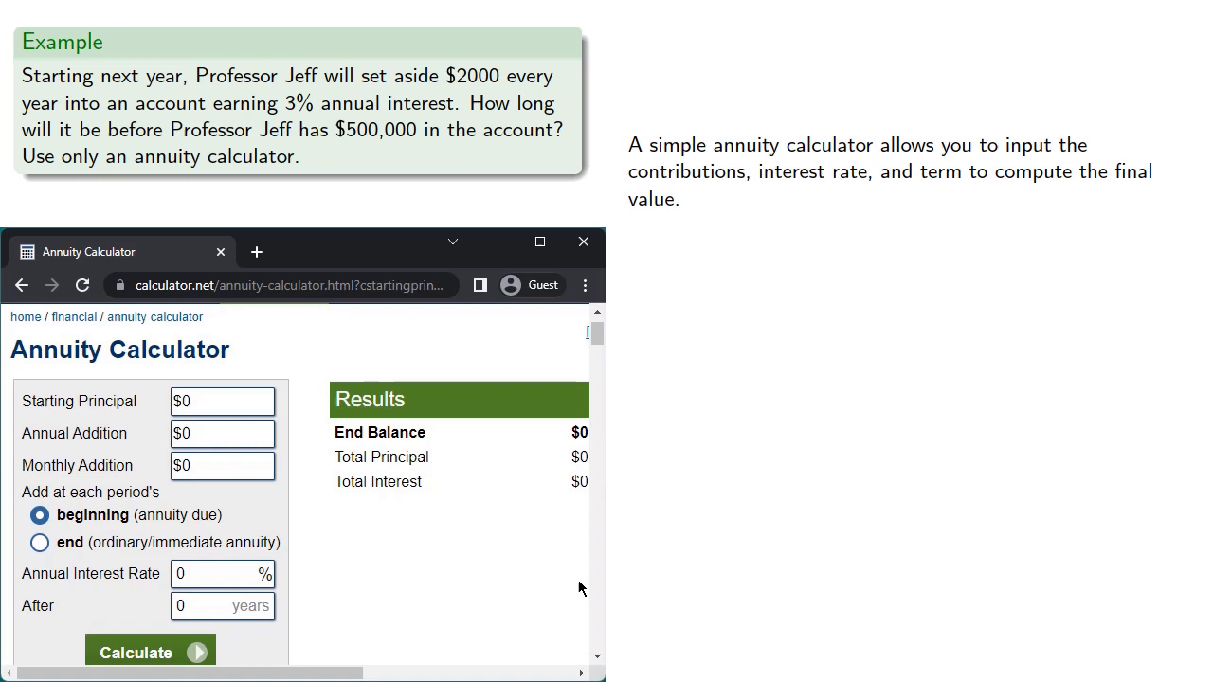
# Step: Bring up the blank Annuity Calculator with all amounts, rate and term at zero
pyautogui.click(40, 542)
pyautogui.write('2000')
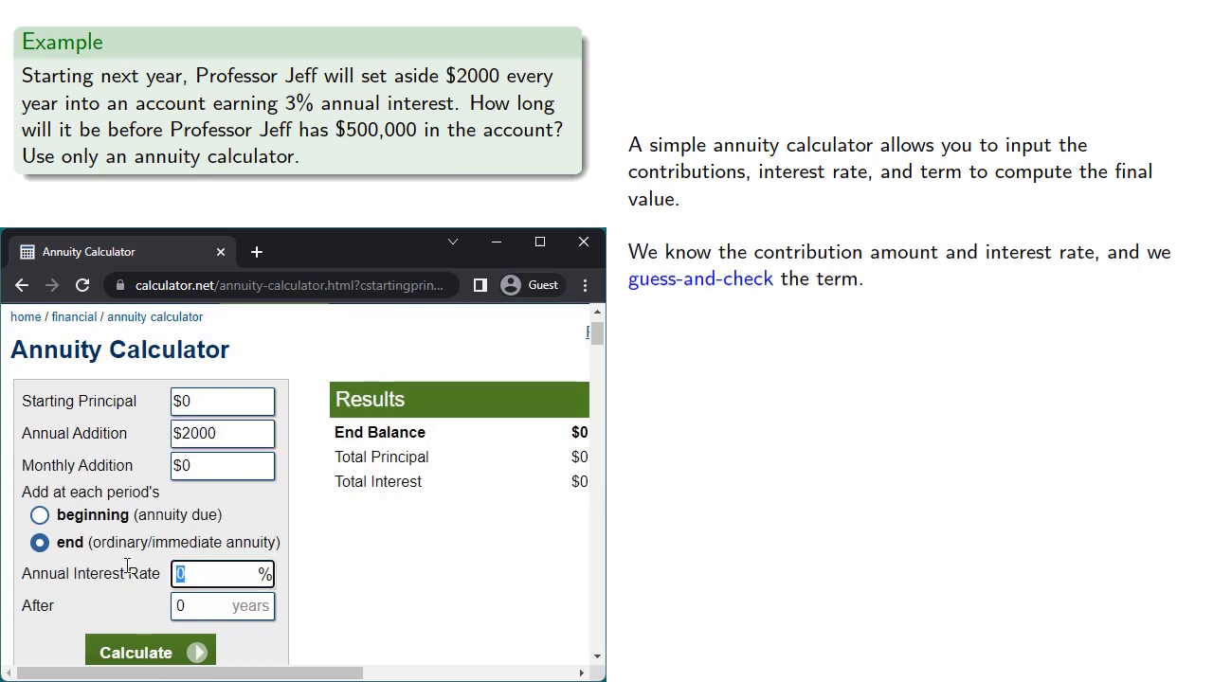
# Step: Enter a 3% annual interest rate for the $2000 end-of-period annual addition
pyautogui.write('3')
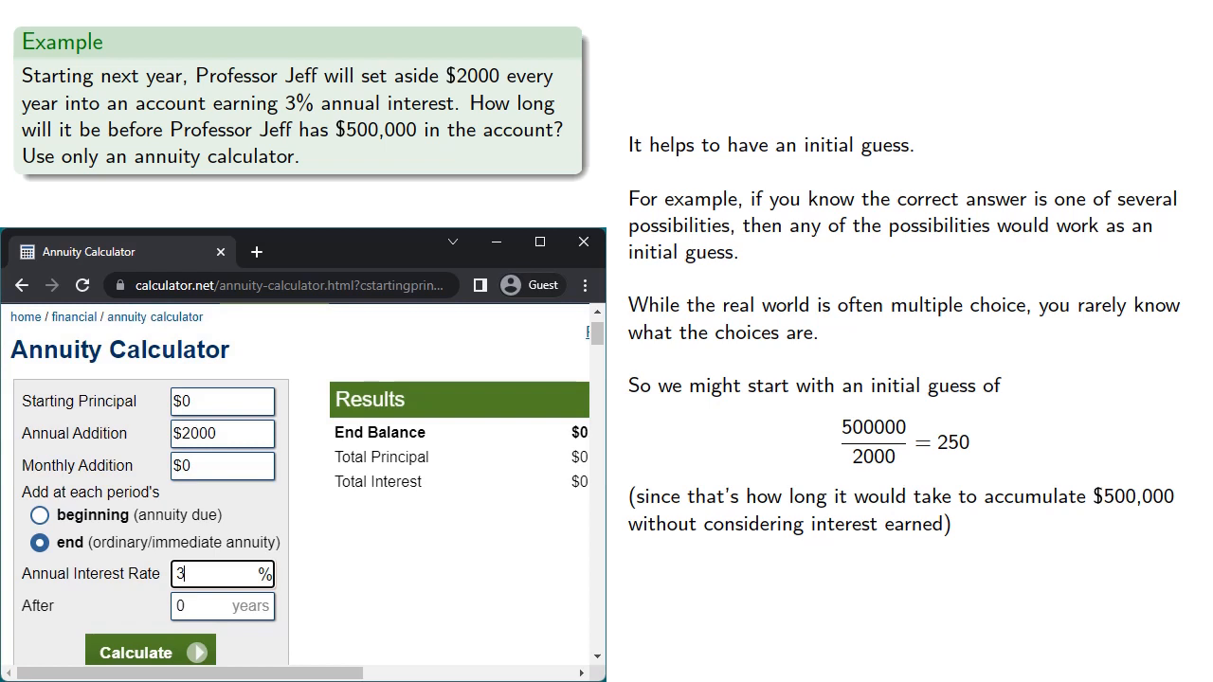
# Step: Calculate a 250-year term, giving an end balance of $107,881,412
pyautogui.write('250')
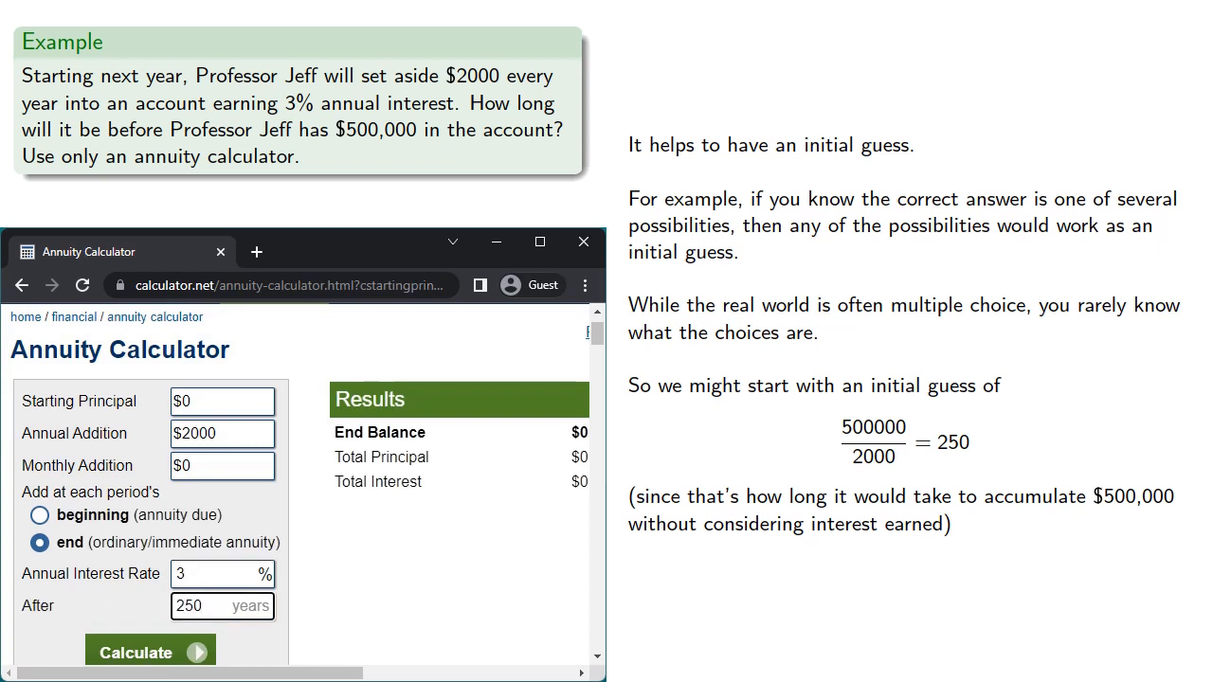
pyautogui.click(148, 652)
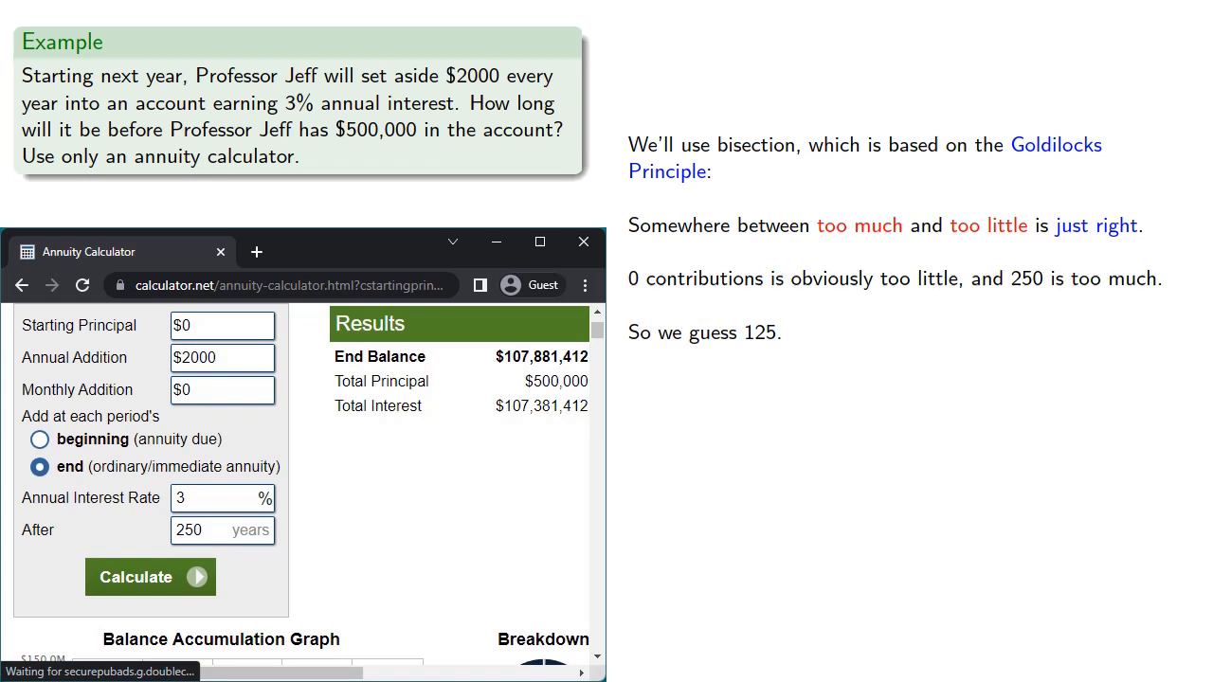
# Step: Try 125, 62 and then 80 years, the last yielding a $642,726 end balance
pyautogui.write('125')
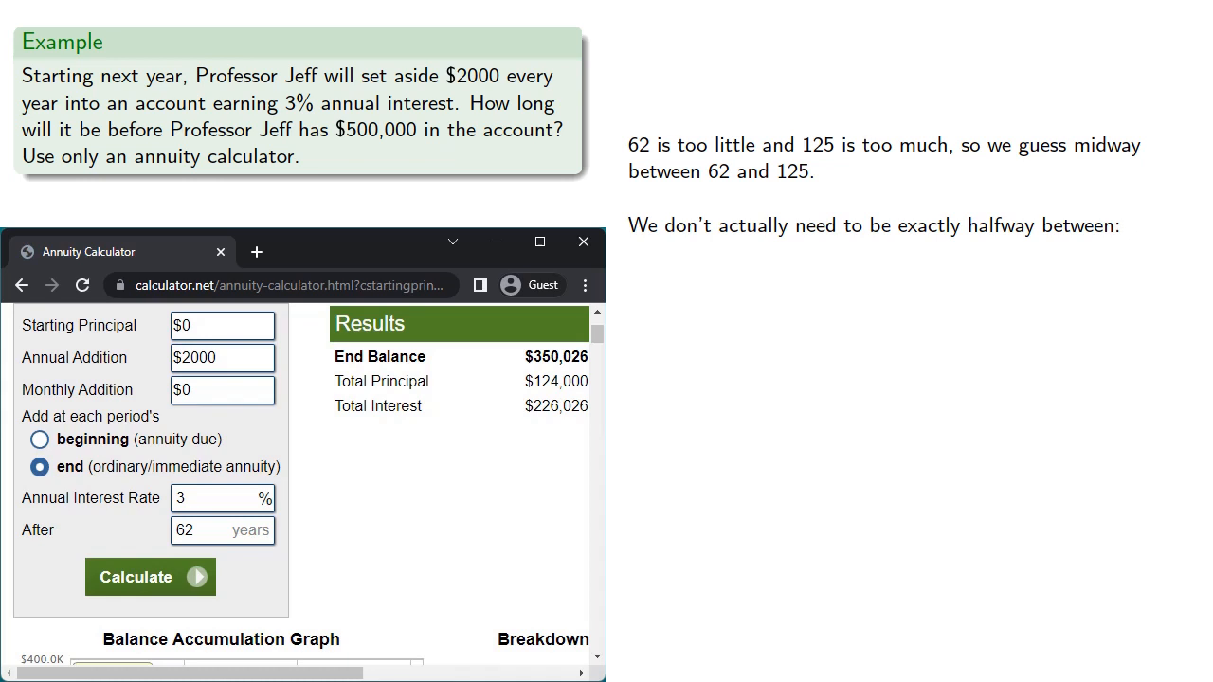
pyautogui.write("We'll guess 80.")
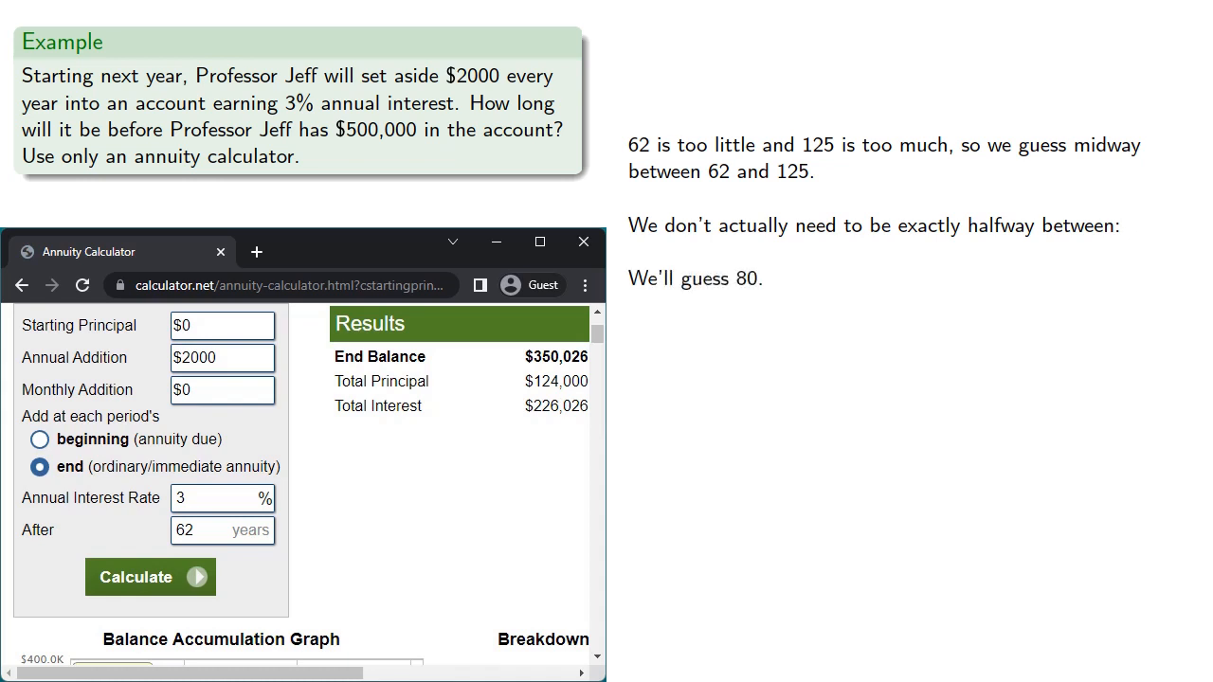
pyautogui.write('8')
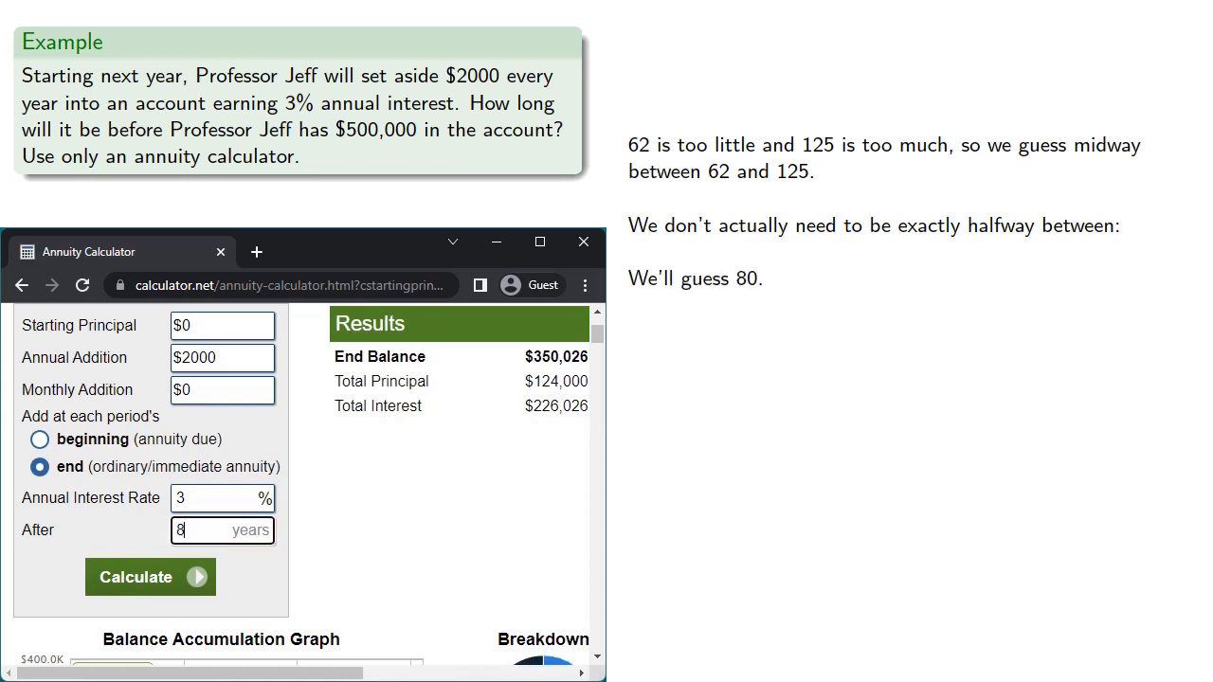
pyautogui.write('0')
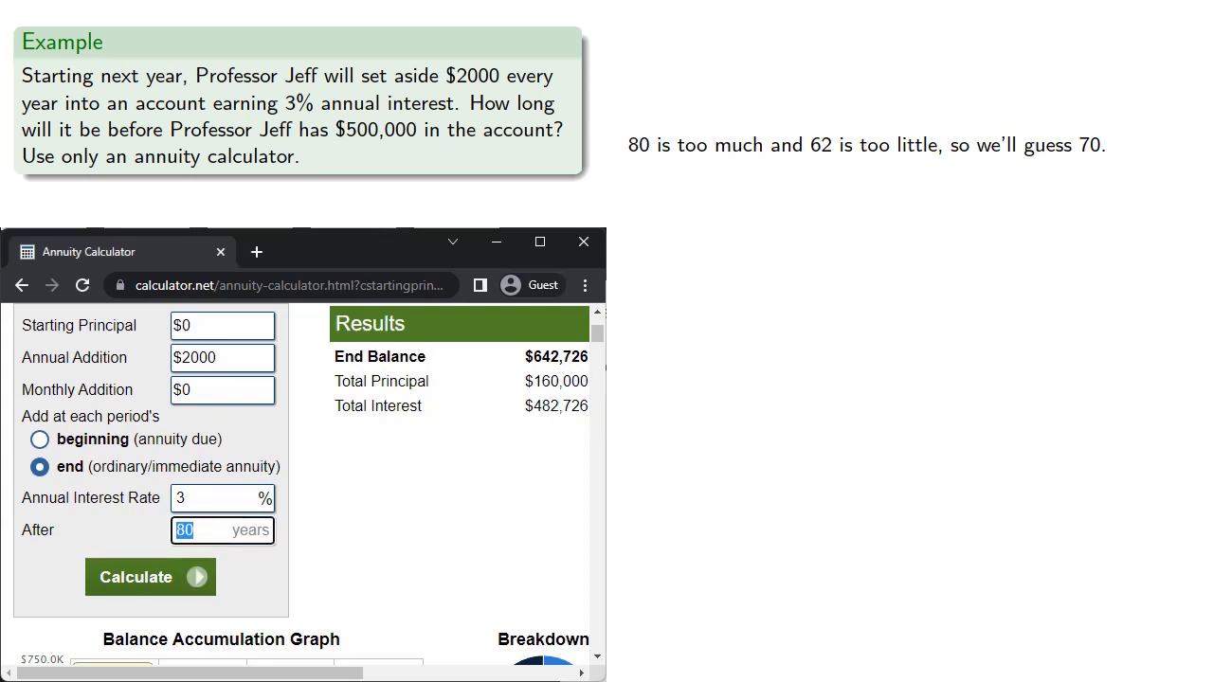
# Step: Calculate the end balances for 70-year and 75-year terms
pyautogui.write('70')
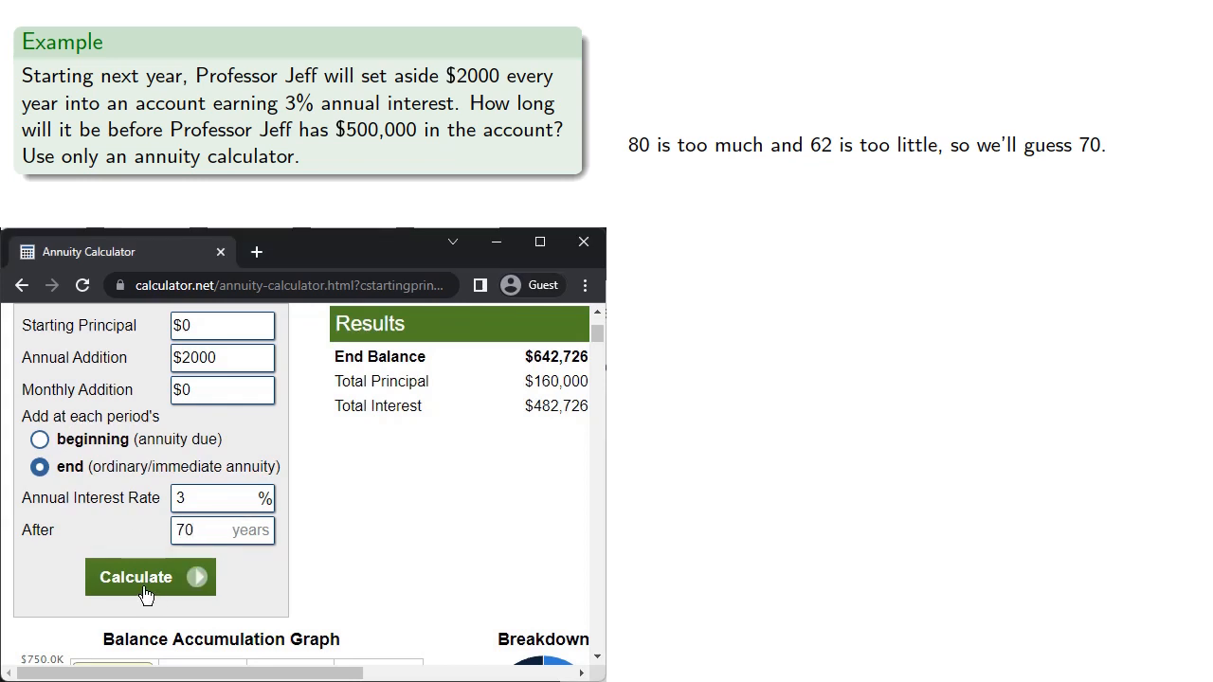
pyautogui.click(150, 576)
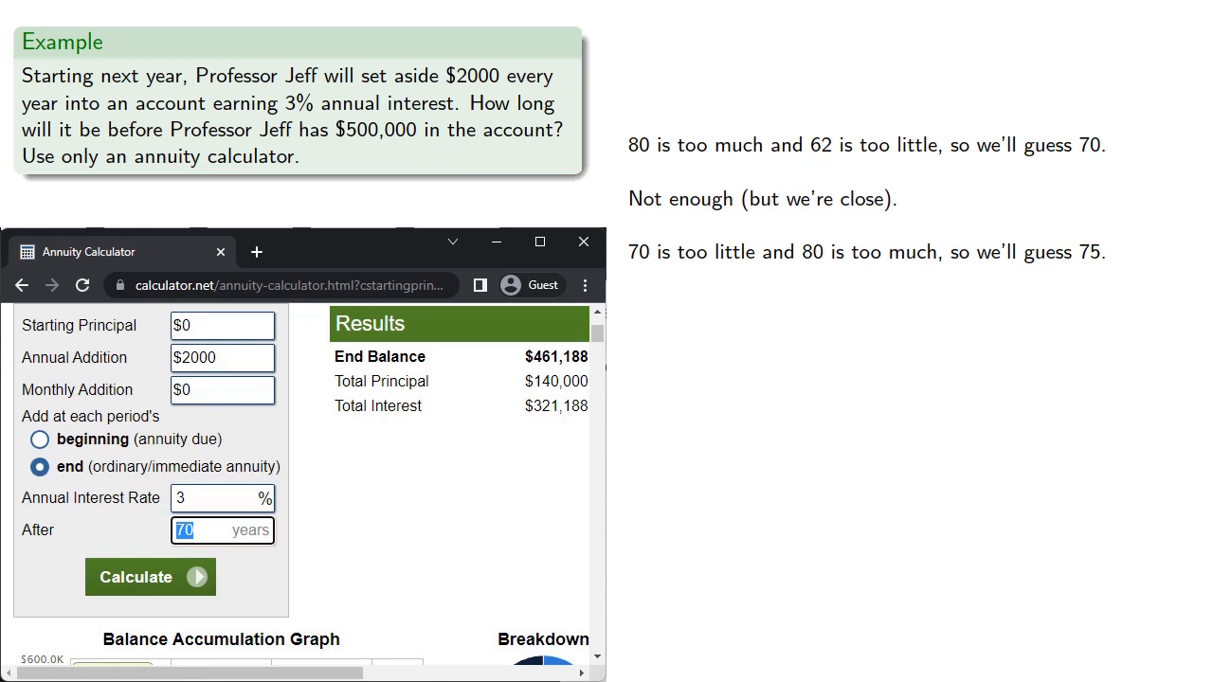
pyautogui.write('75')
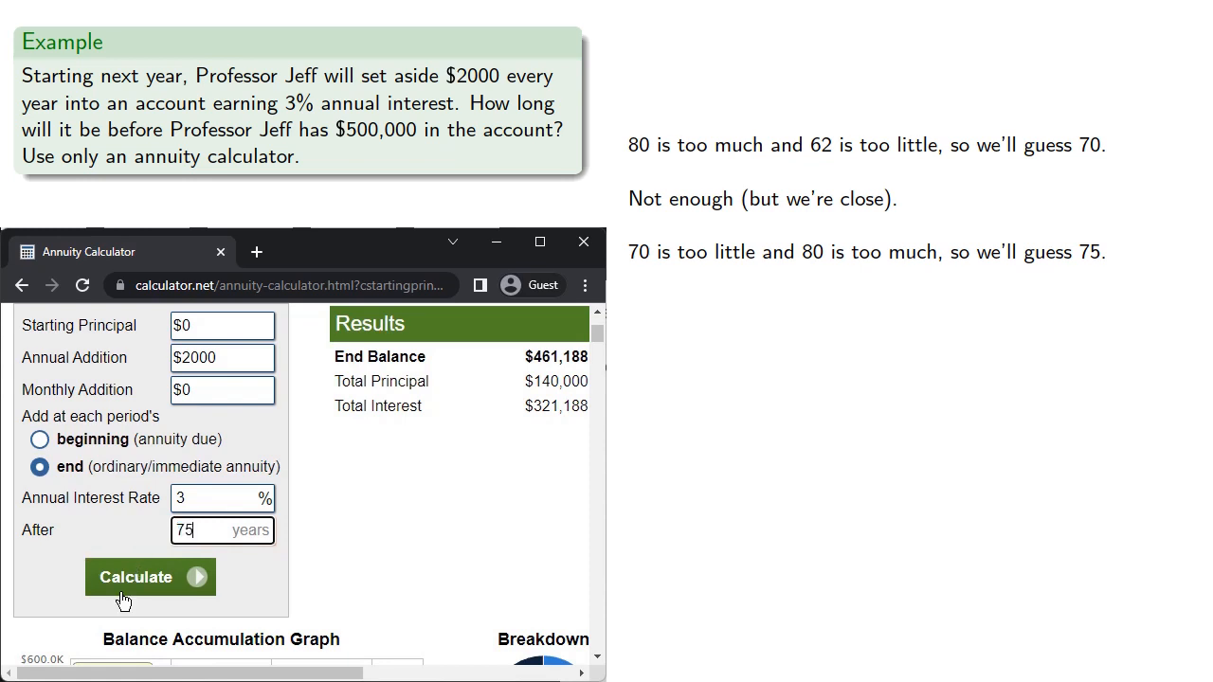
pyautogui.click(137, 576)
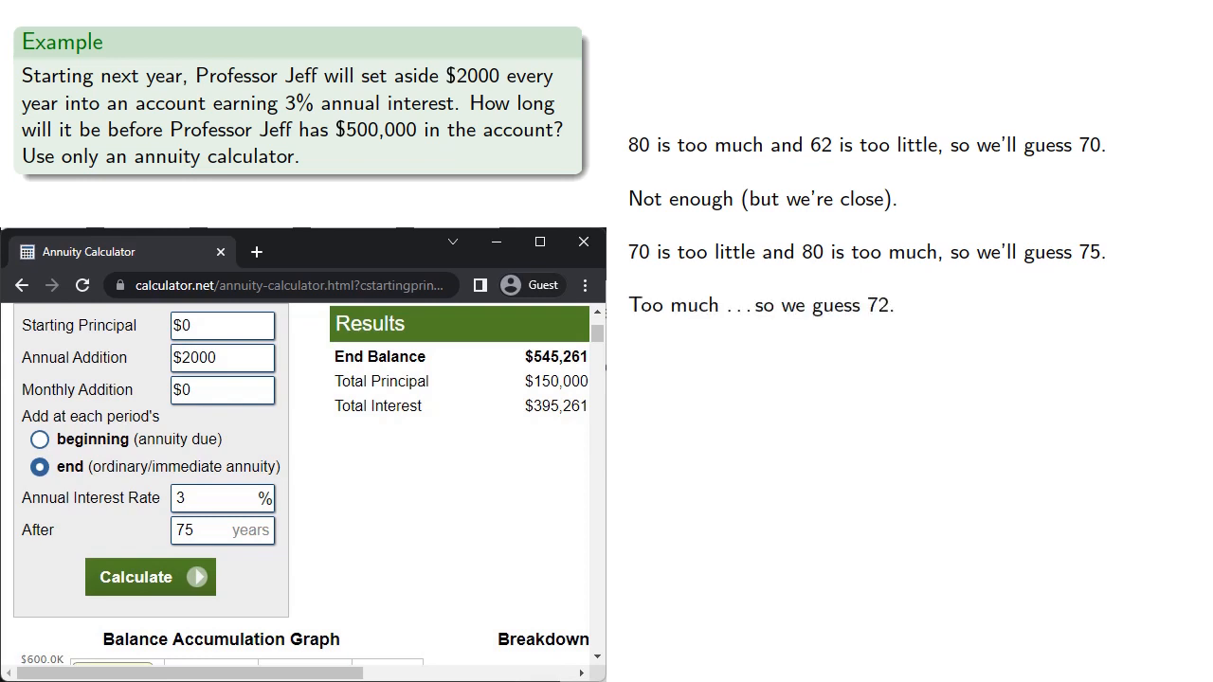
# Step: Narrow to a 73-year term, giving a $510,134 end balance just over $500,000
pyautogui.click(218, 531)
pyautogui.write('72')
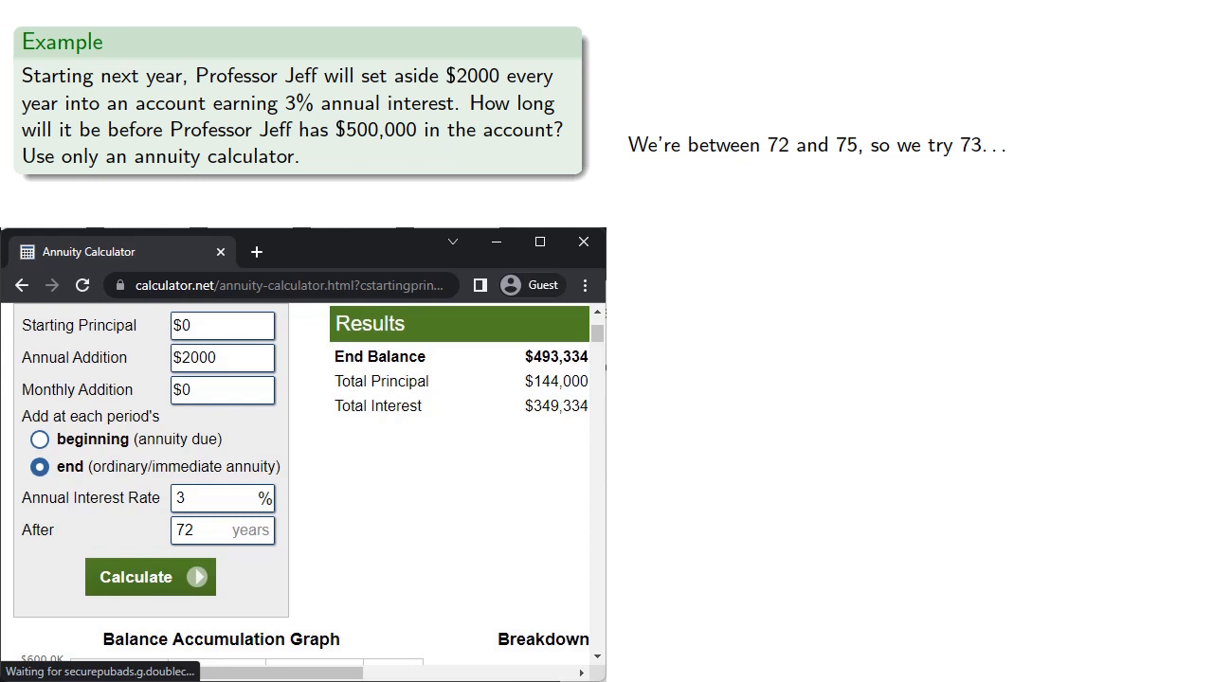
pyautogui.click(150, 576)
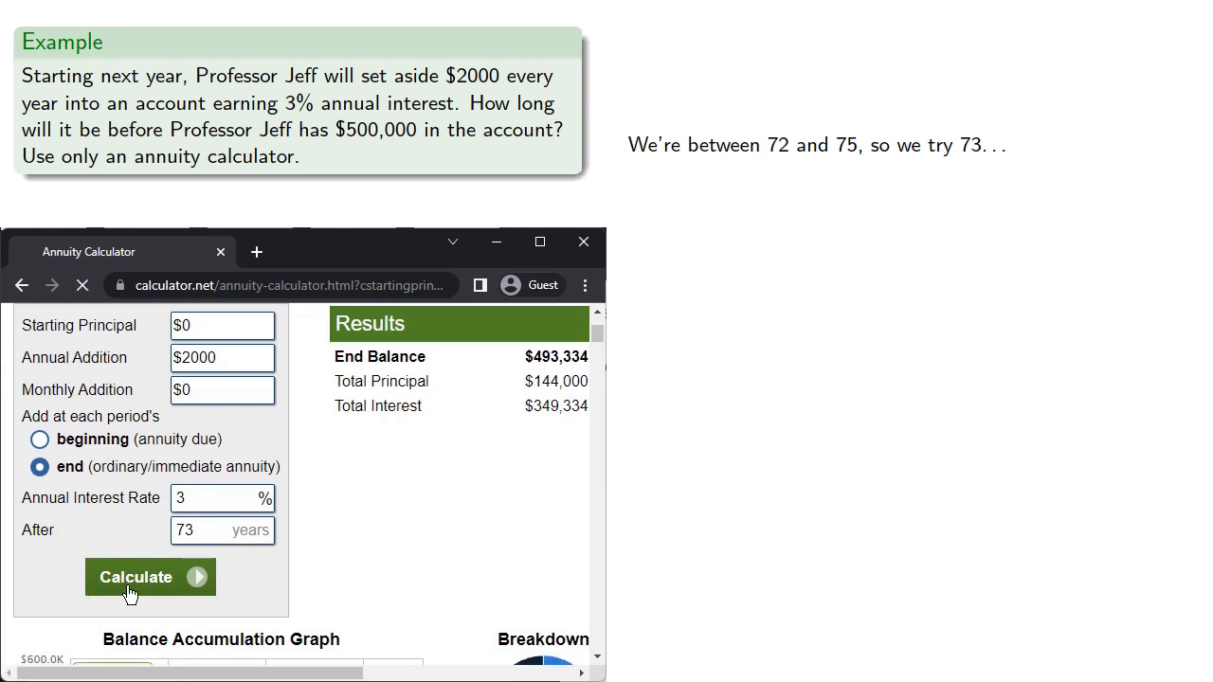
pyautogui.click(137, 576)
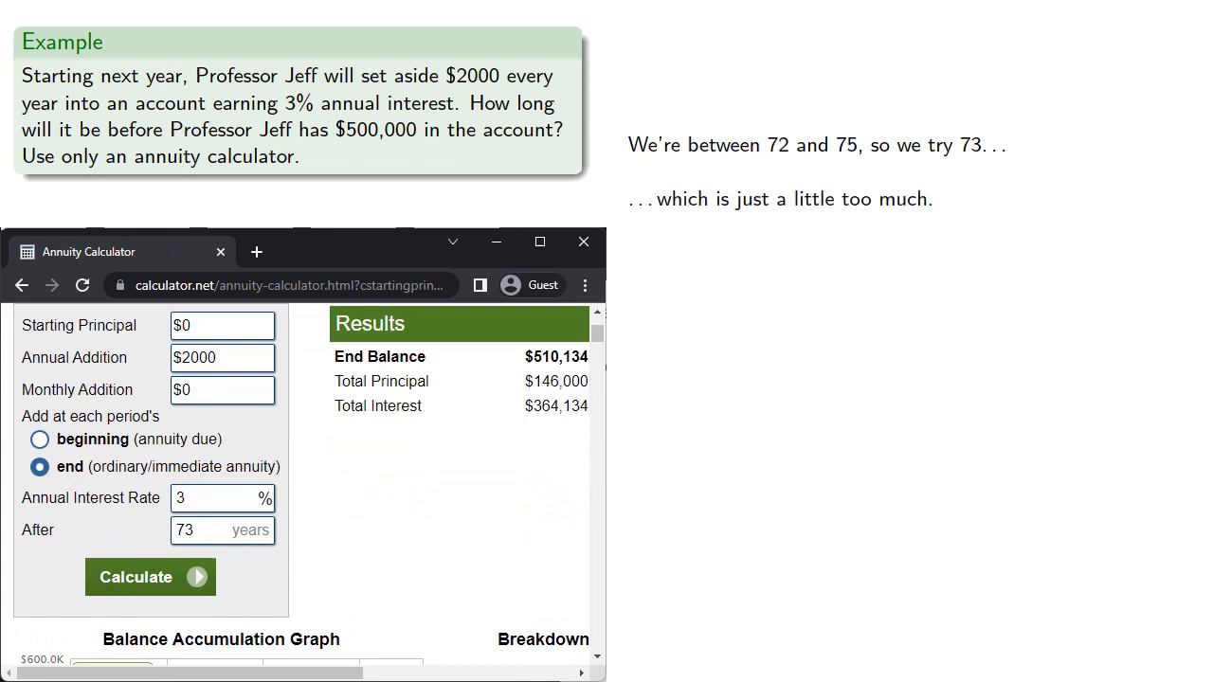